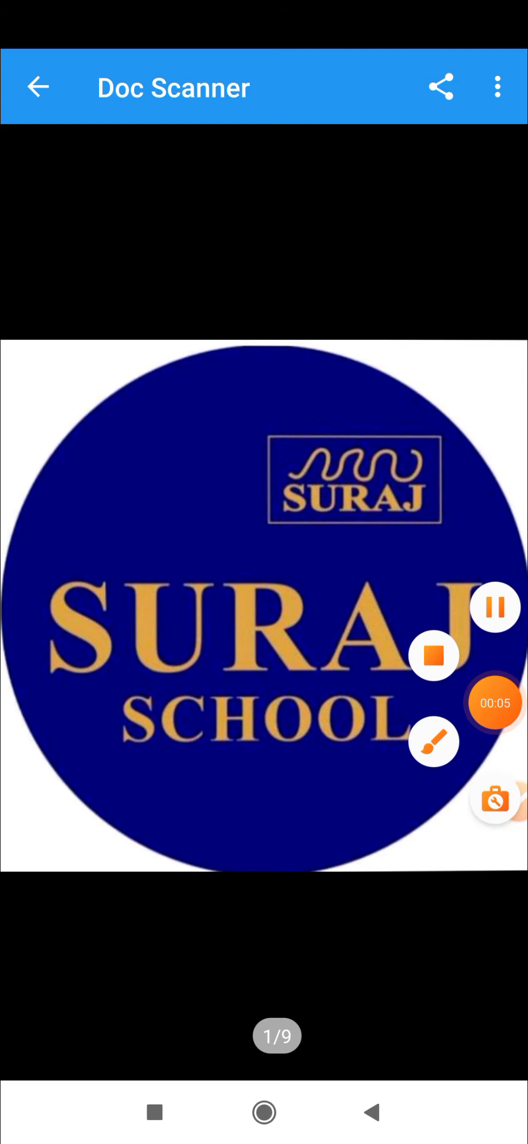
# Open the five-page Transformation of Sentences scan at page 1 of 5.
pyautogui.click(38, 87)
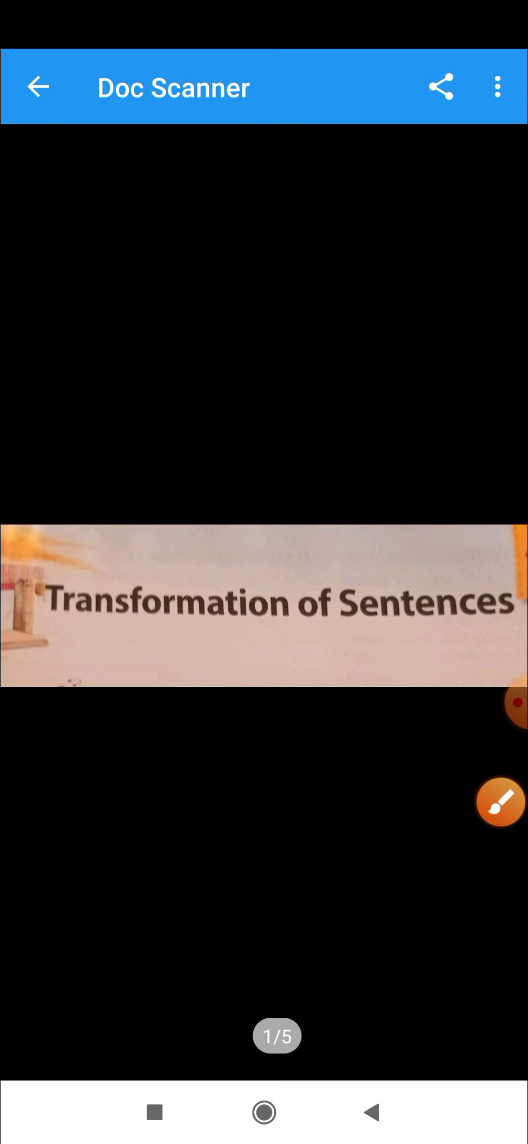
# Swipe forward to page 3 of 5 on interchanging exclamatory and assertive sentences.
pyautogui.click(499, 802)
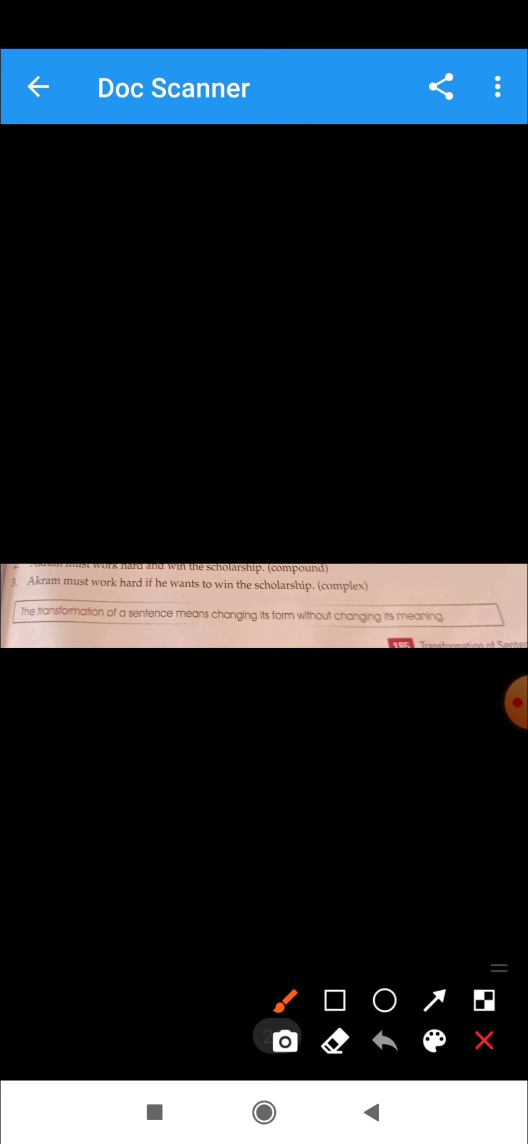
pyautogui.moveTo(43, 650); pyautogui.dragTo(496, 655)
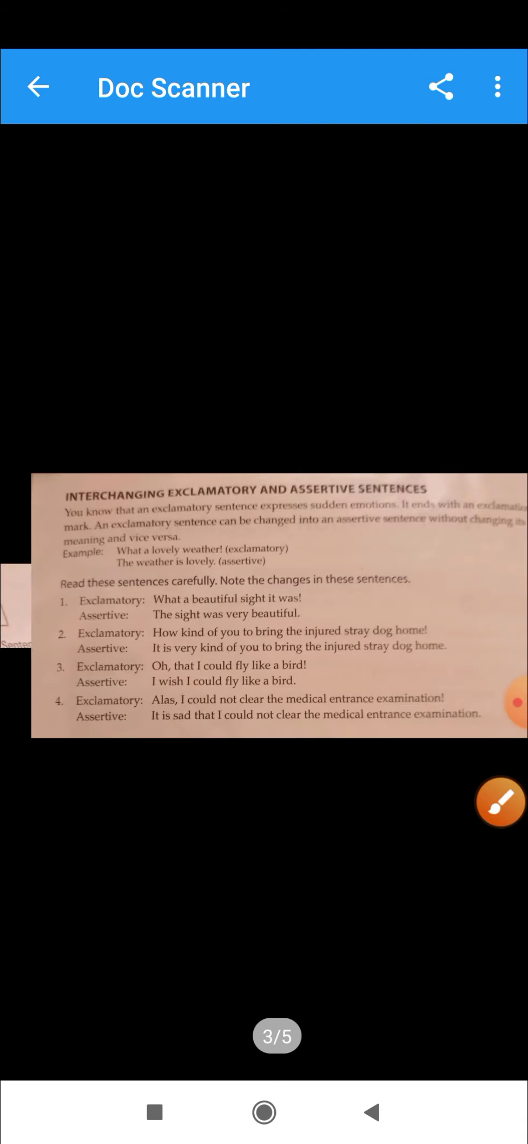
pyautogui.click(499, 801)
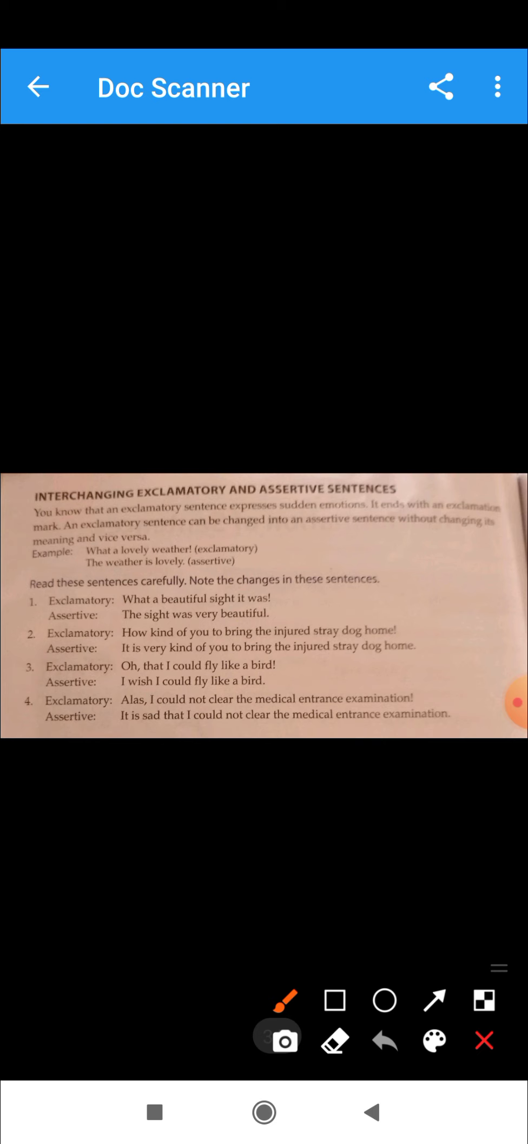
pyautogui.moveTo(255, 522); pyautogui.dragTo(365, 515)
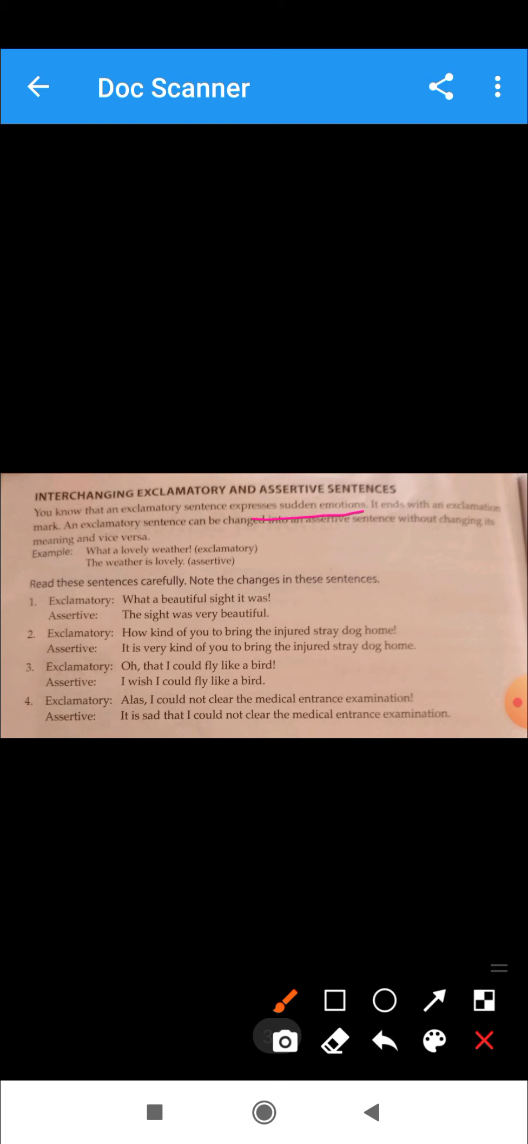
pyautogui.moveTo(280, 591); pyautogui.dragTo(289, 602)
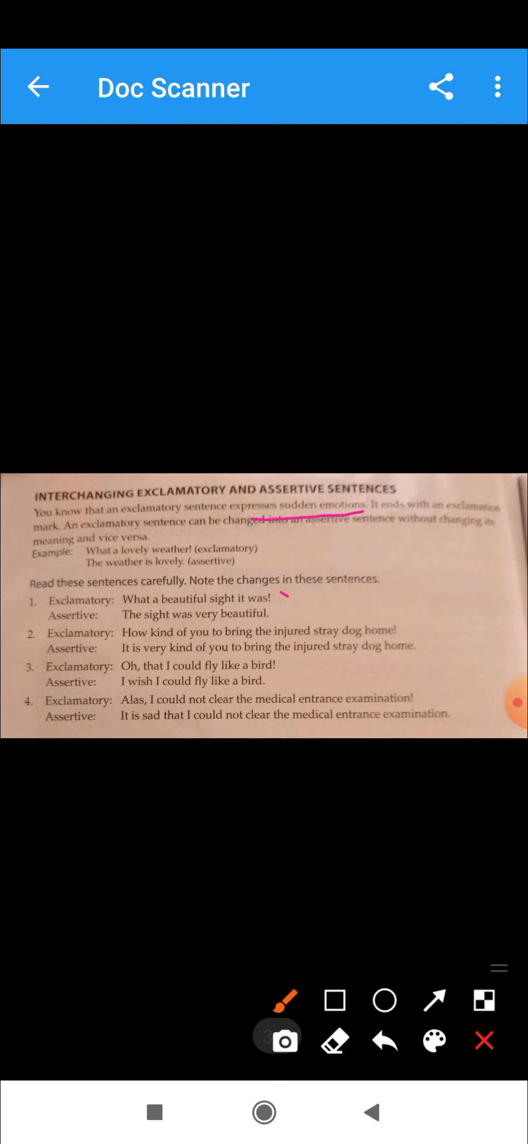
pyautogui.moveTo(287, 619); pyautogui.dragTo(374, 539)
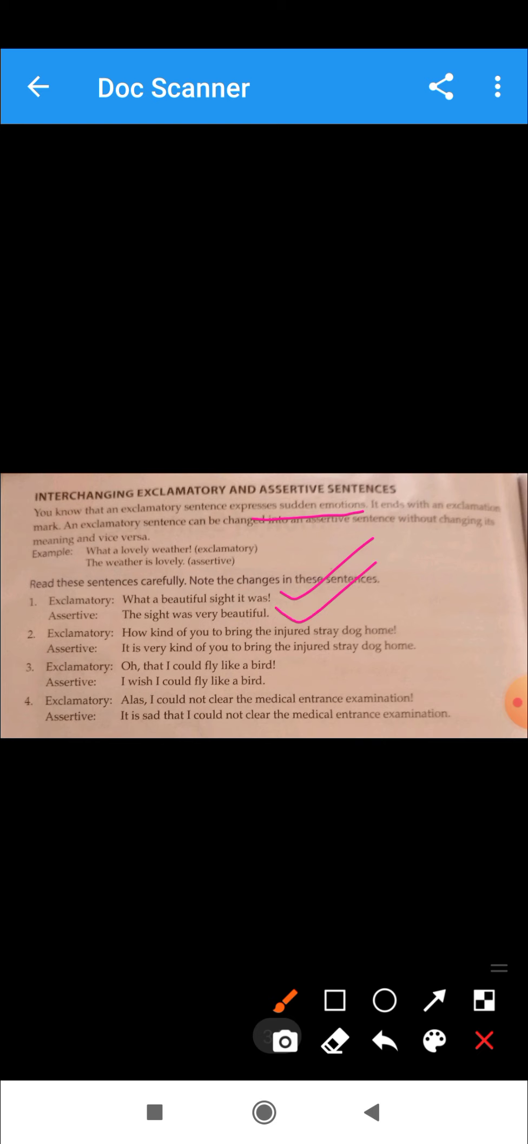
pyautogui.moveTo(379, 674); pyautogui.dragTo(438, 609)
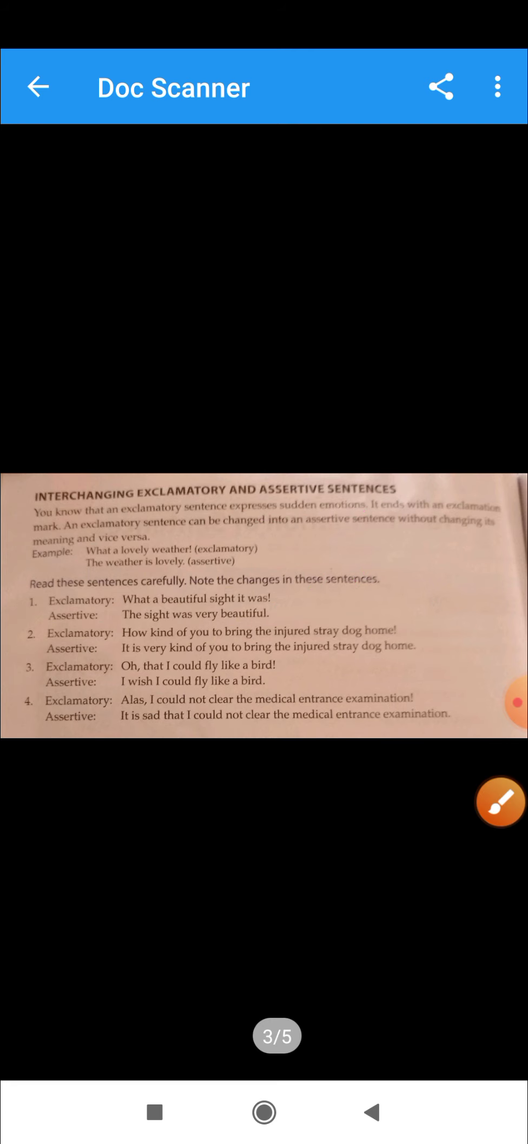
# Advance to page 4 of 5 on interchanging simple and compound sentences.
pyautogui.click(500, 801)
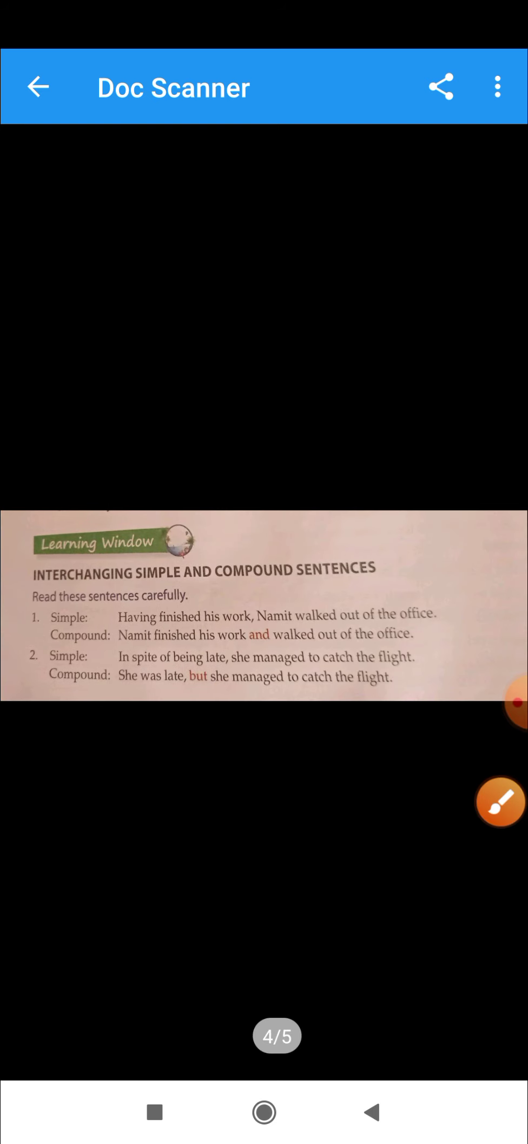
# Tick the Learning Window heading in pink pen, then reach page 5 of 5 on simple and complex sentences.
pyautogui.click(499, 803)
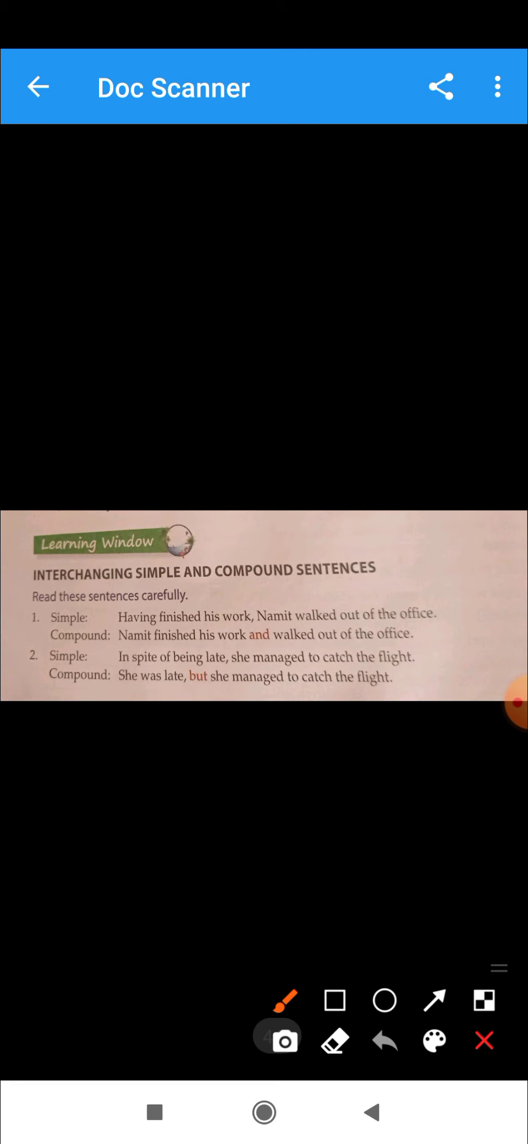
pyautogui.moveTo(142, 563); pyautogui.dragTo(244, 464)
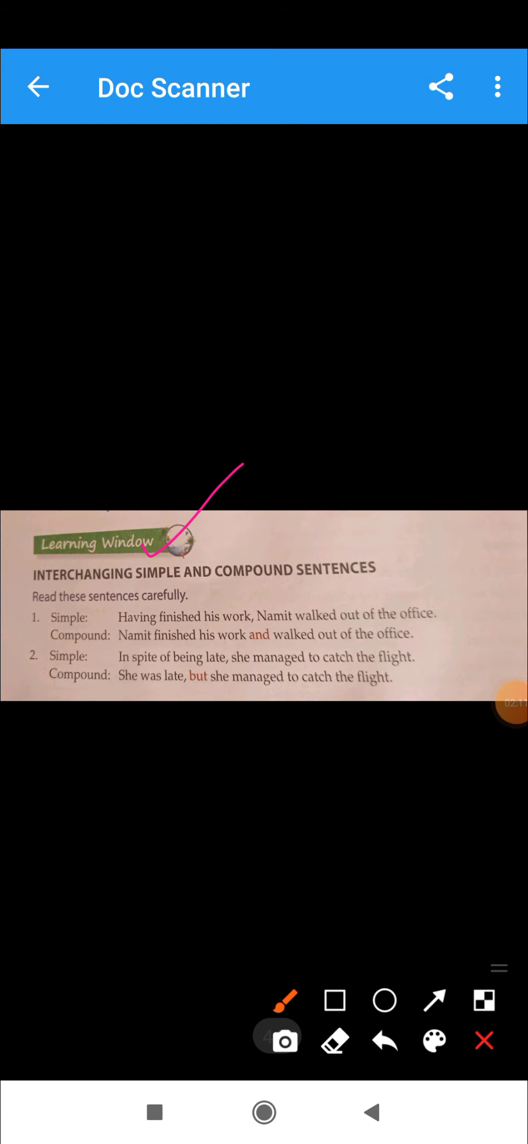
pyautogui.moveTo(248, 648); pyautogui.dragTo(315, 643)
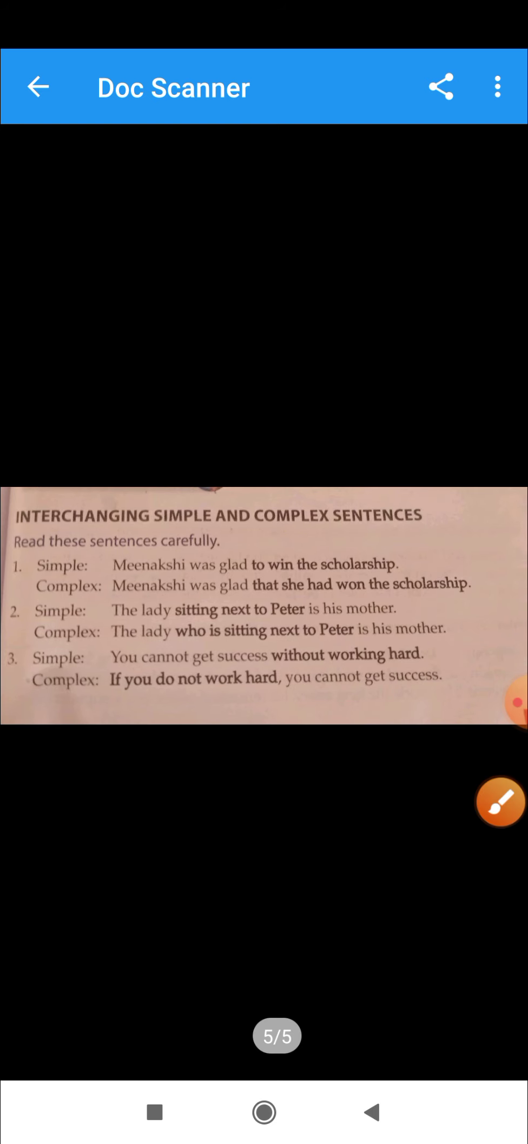
# Draw pink ticks beside the simple and complex heading and its first example pair.
pyautogui.click(499, 800)
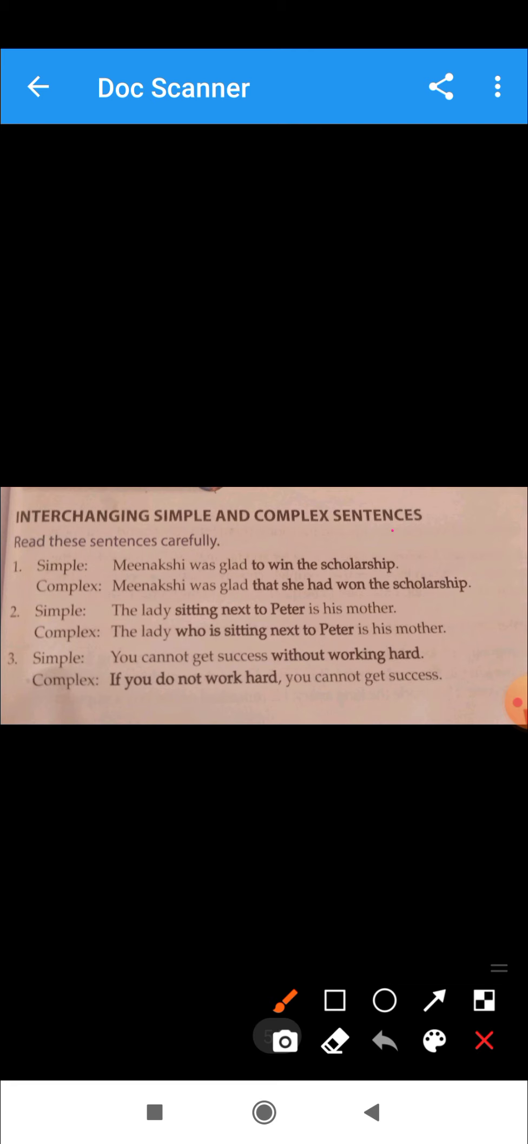
pyautogui.moveTo(393, 544); pyautogui.dragTo(503, 474)
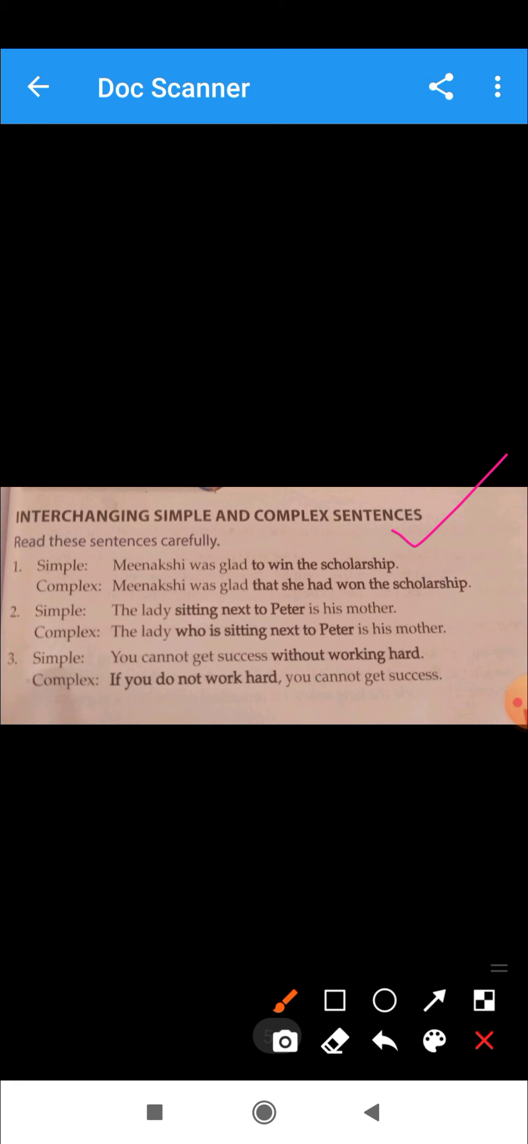
pyautogui.moveTo(398, 559); pyautogui.dragTo(503, 499)
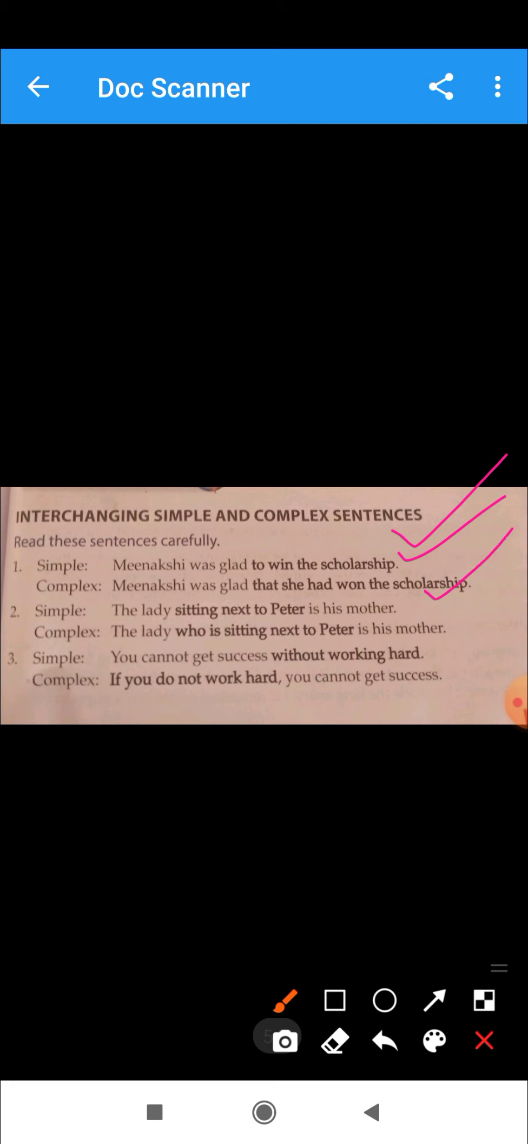
# Underline 'who is' and 'If you' in the second and third complex sentences.
pyautogui.moveTo(164, 647); pyautogui.dragTo(190, 646)
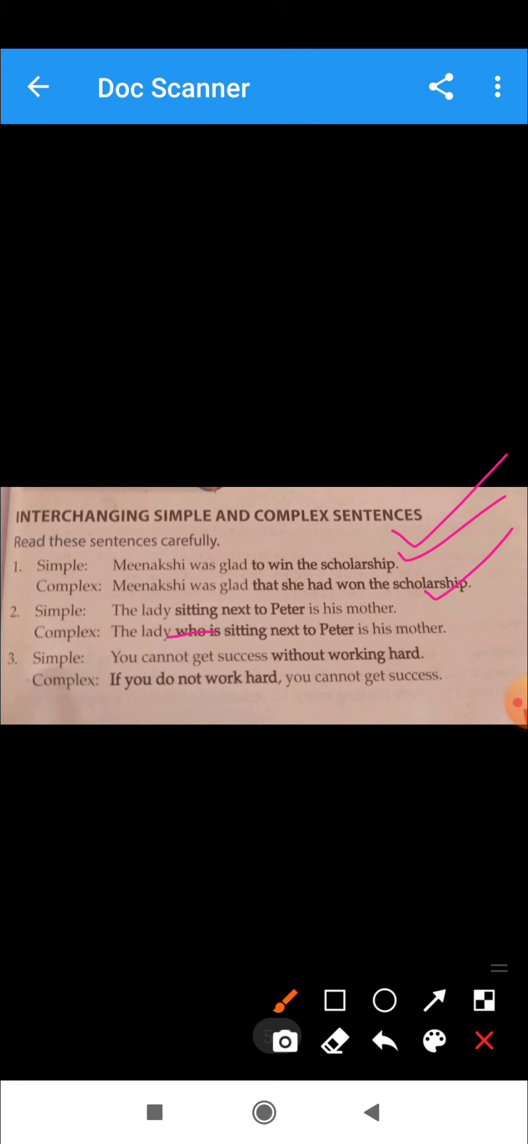
pyautogui.moveTo(96, 693); pyautogui.dragTo(167, 689)
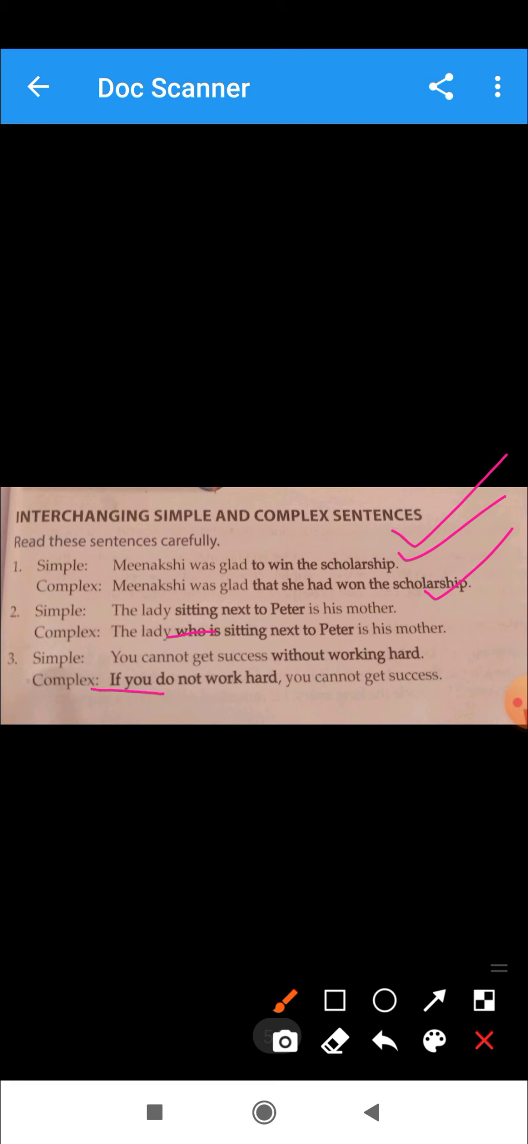